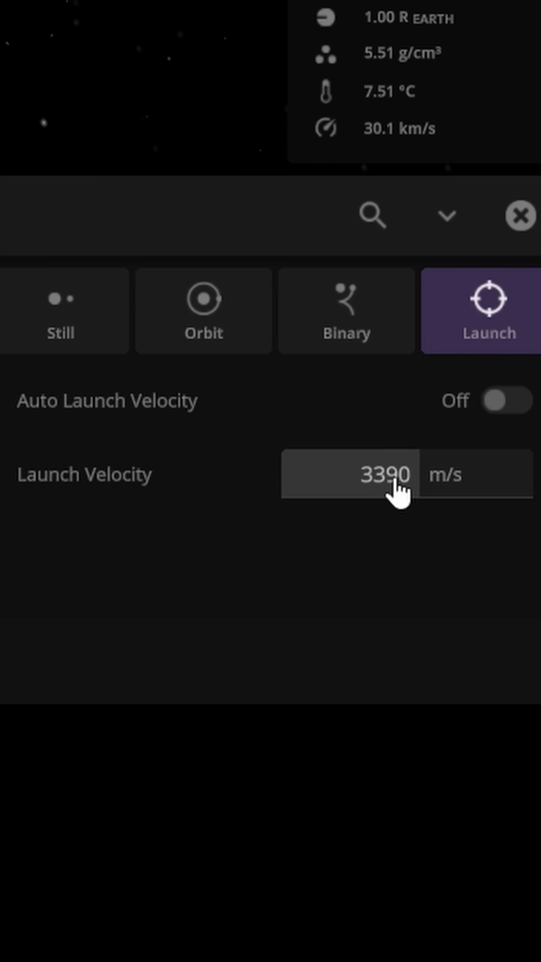
- Set a manual launch velocity of 9.8 m/s with auto velocity off
{"action": "left_click", "coordinate": [381, 475]}
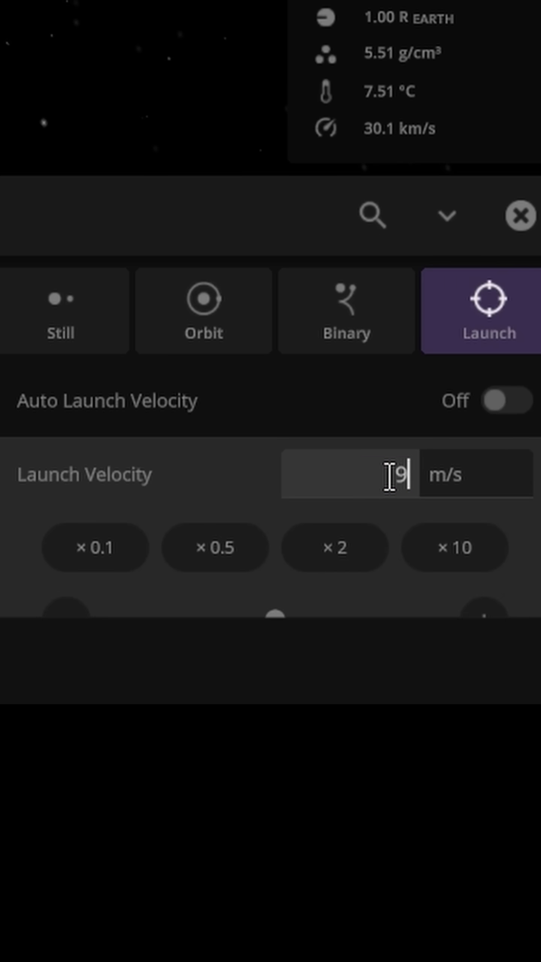
{"action": "type", "text": ".8"}
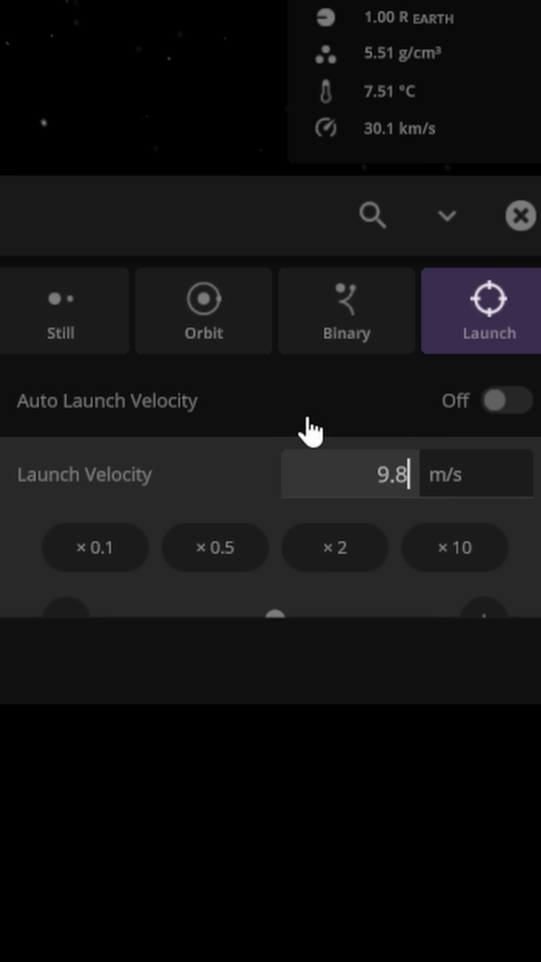
{"action": "left_click", "coordinate": [520, 216]}
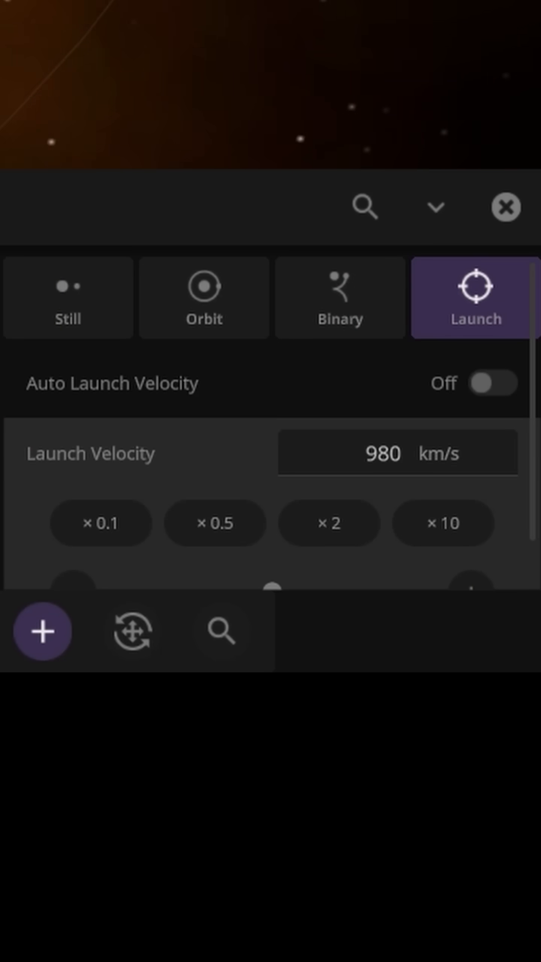
- Multiply the launch velocity past light speed, reaching 1.6E+9 c
{"action": "left_click", "coordinate": [506, 207]}
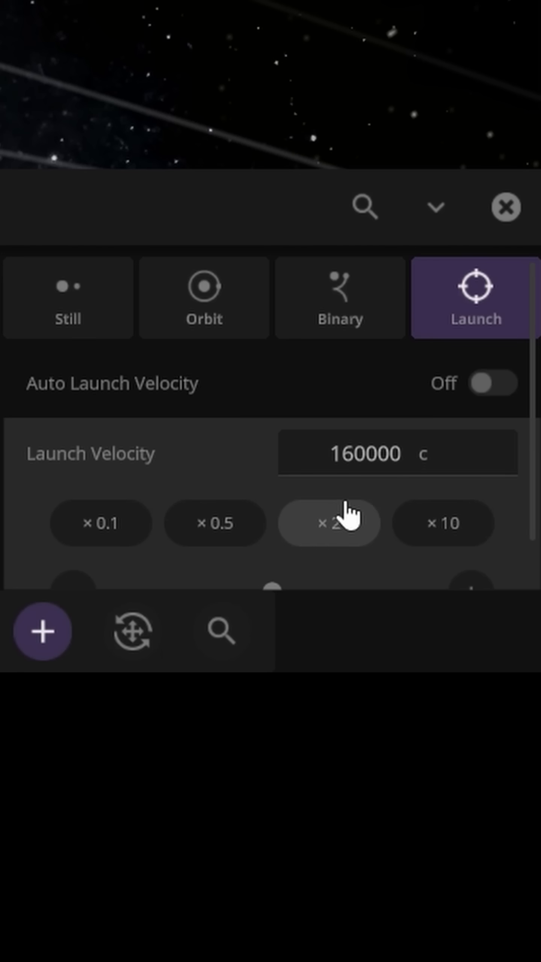
{"action": "left_click", "coordinate": [506, 207]}
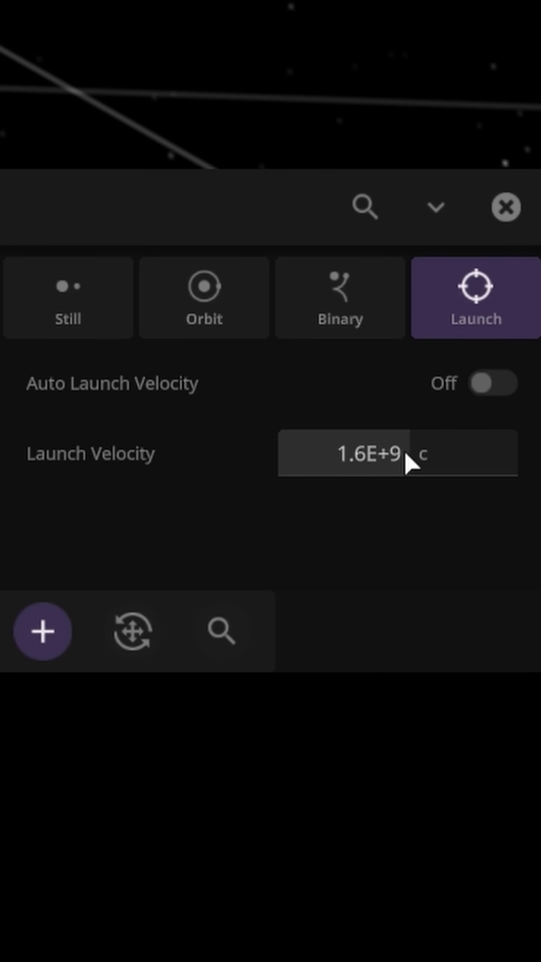
- Multiply the launch velocity tenfold again to 1.6E+12 c
{"action": "left_click", "coordinate": [443, 523]}
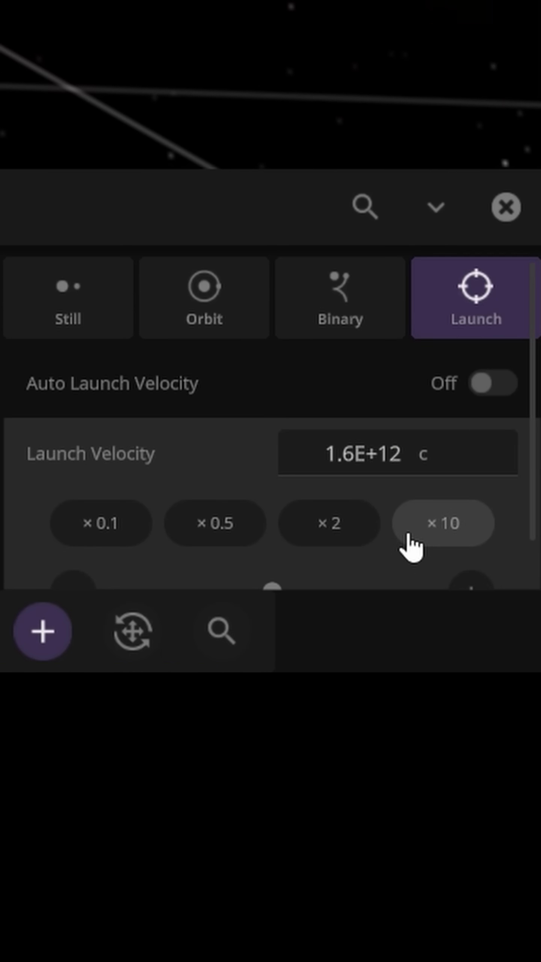